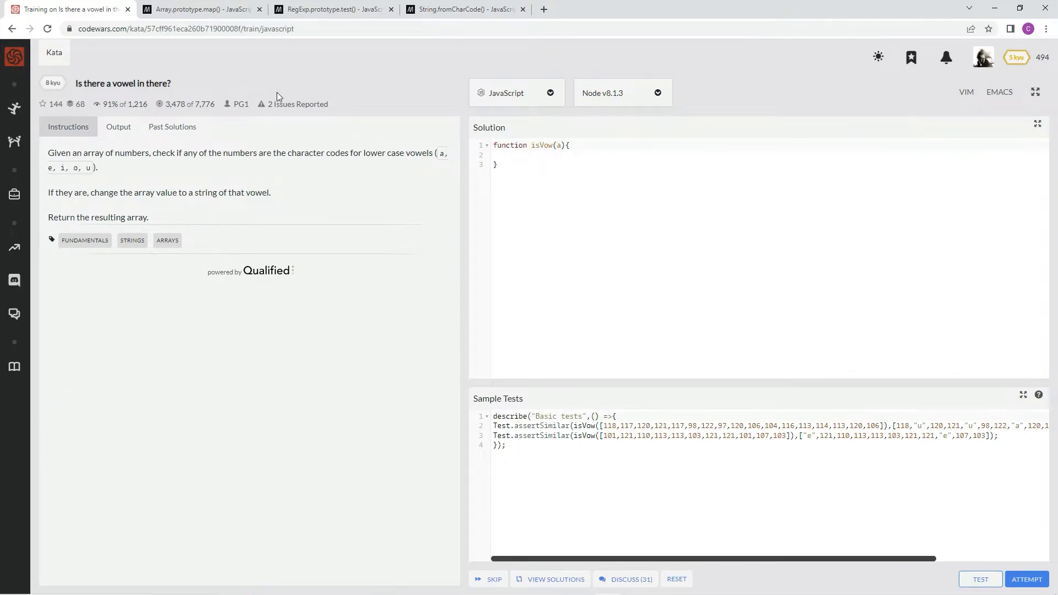
mouse_move(115, 116)
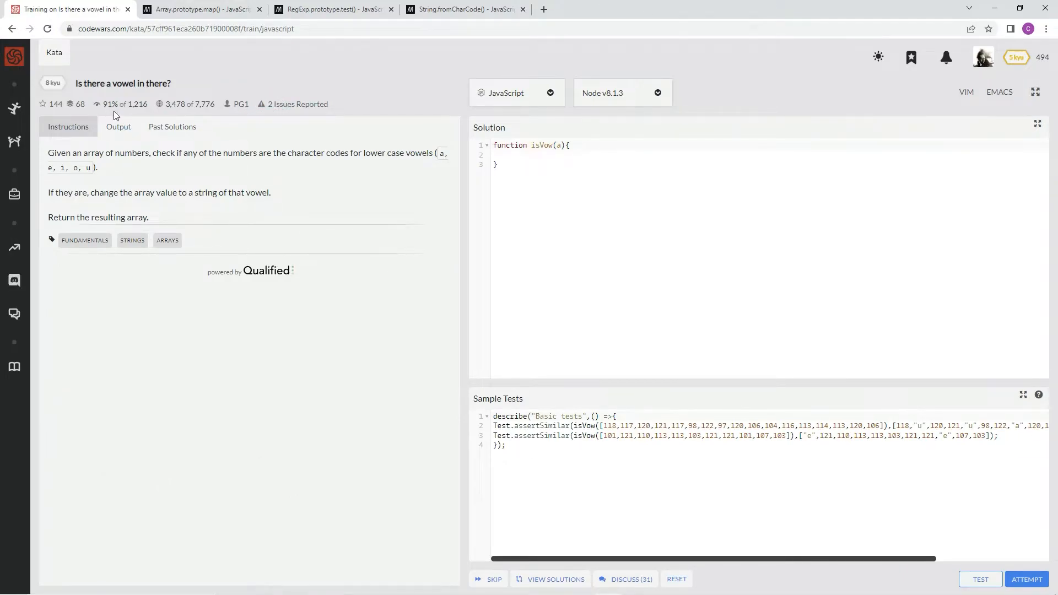
mouse_move(122, 182)
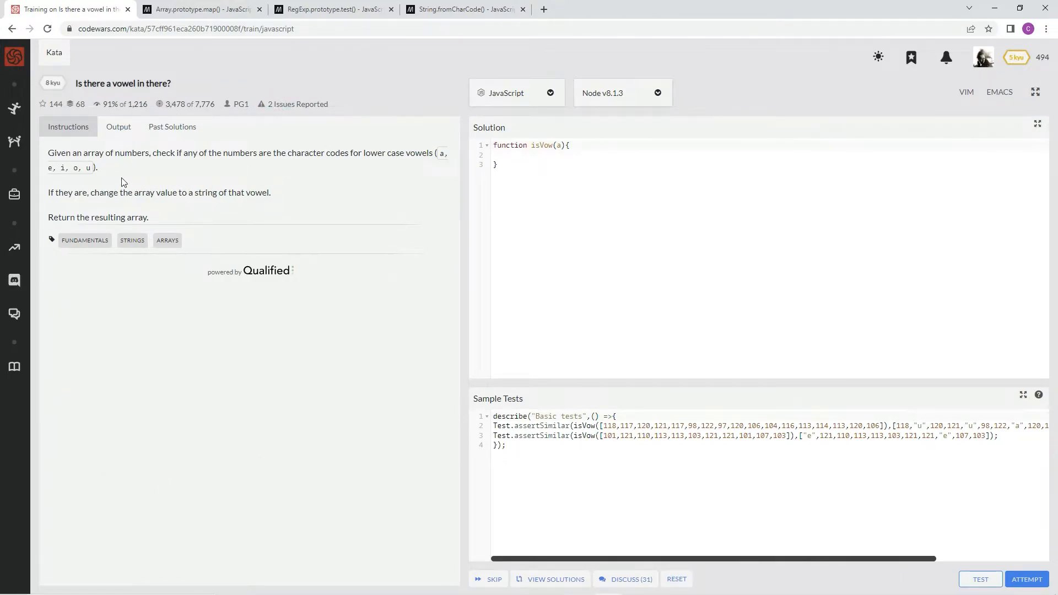
mouse_move(199, 166)
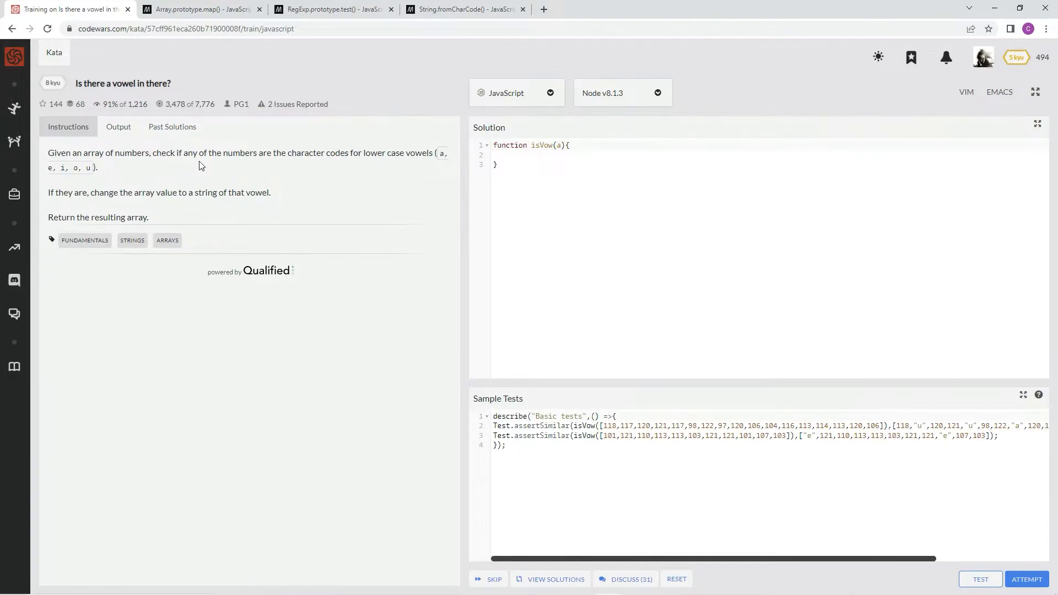
mouse_move(317, 162)
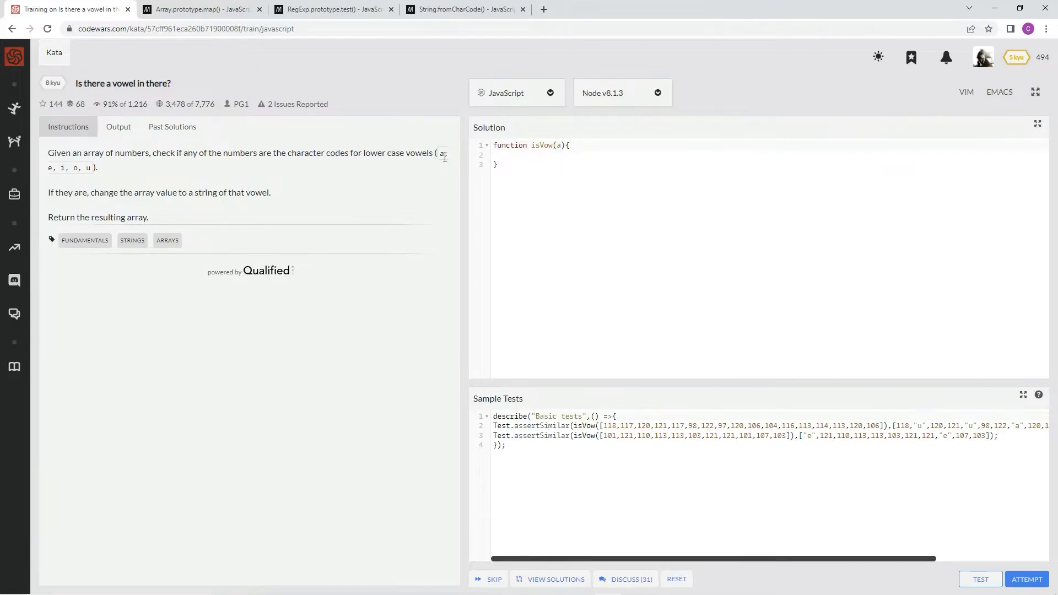
mouse_move(100, 196)
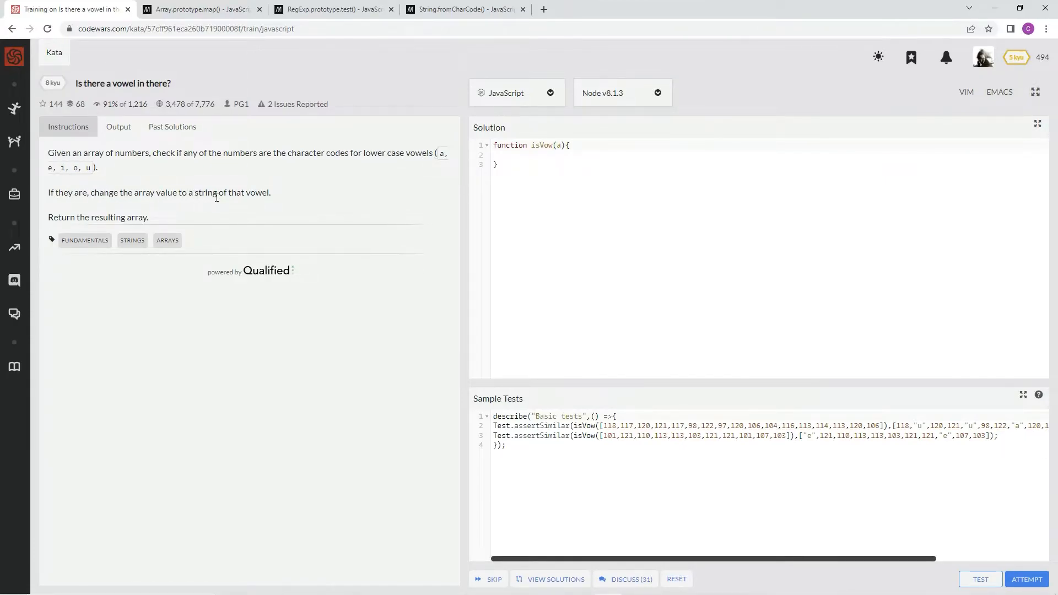
mouse_move(125, 220)
type("is")
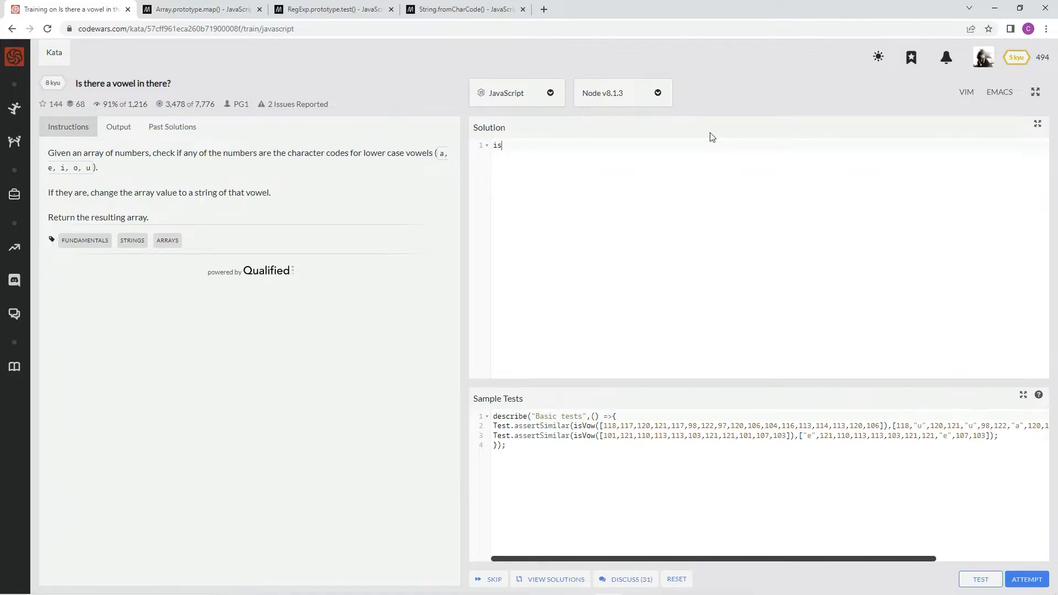
Step: Write the stub as isVow = a => a.map(), then consult MDN's Array.prototype.map() page
type("Vow")
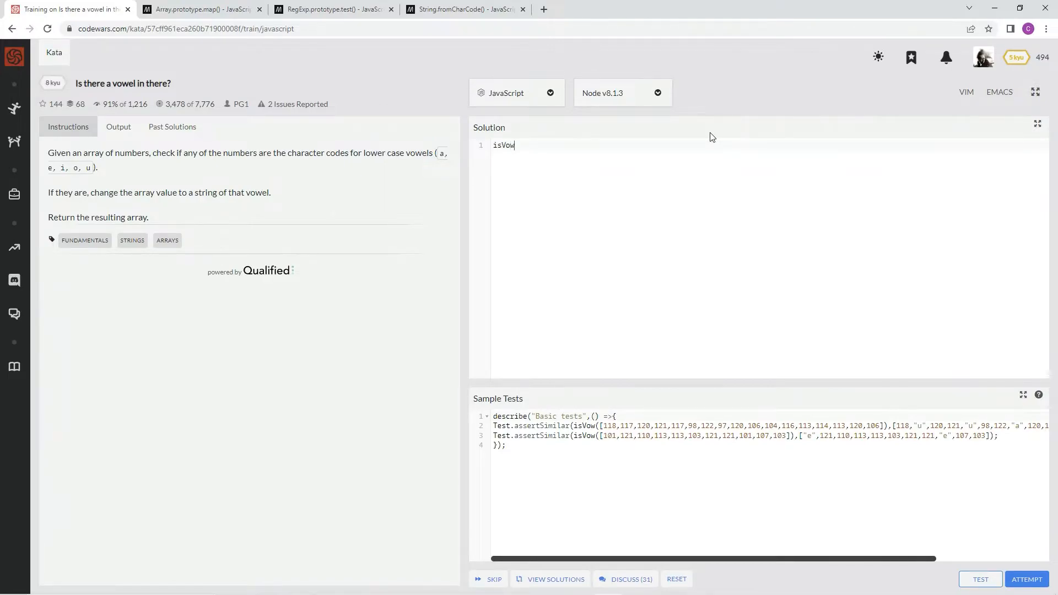
type("= a")
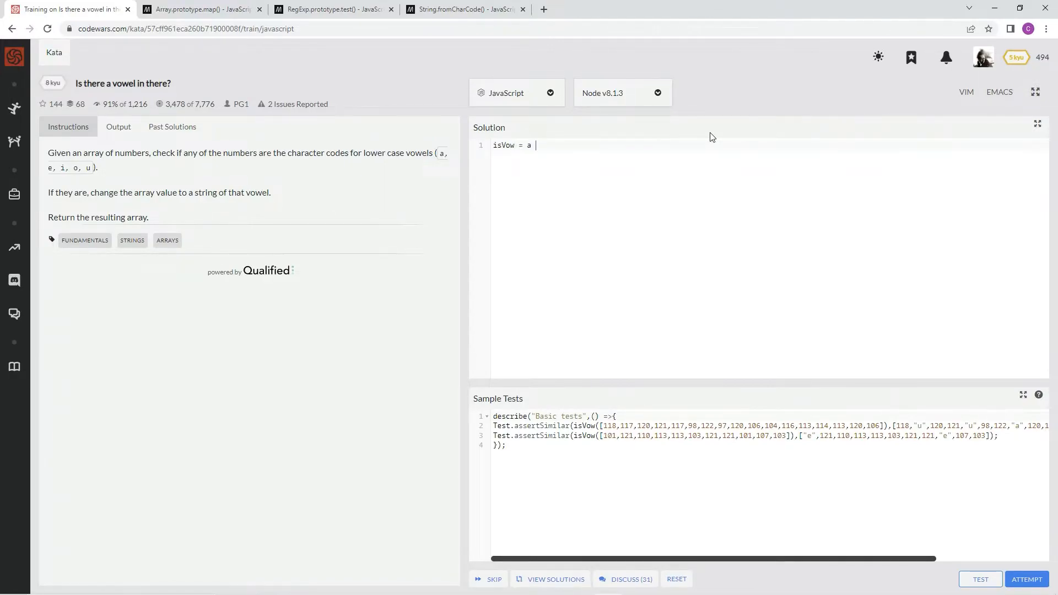
type("=>")
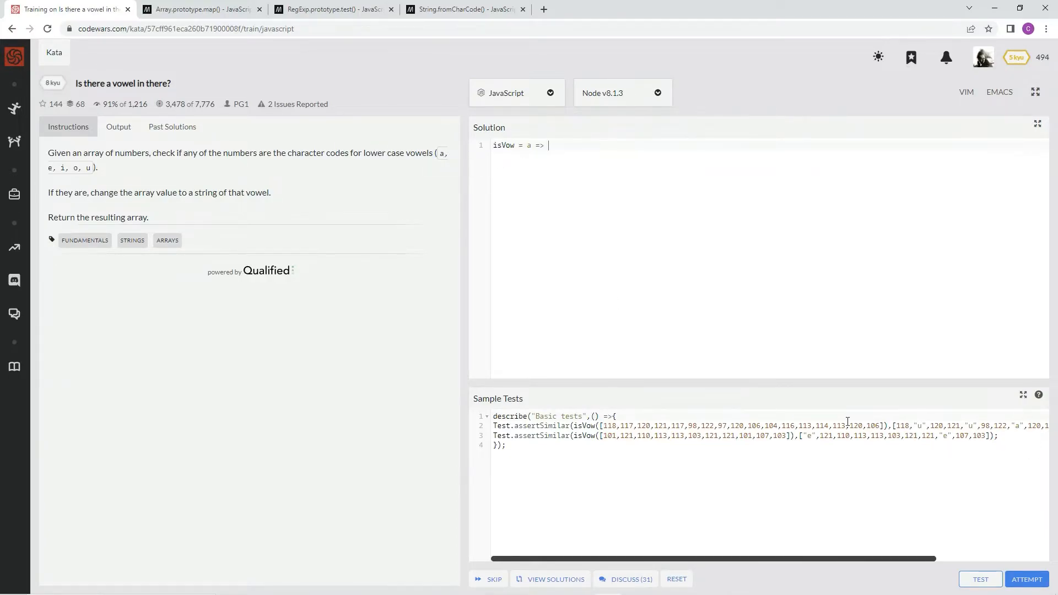
mouse_move(641, 215)
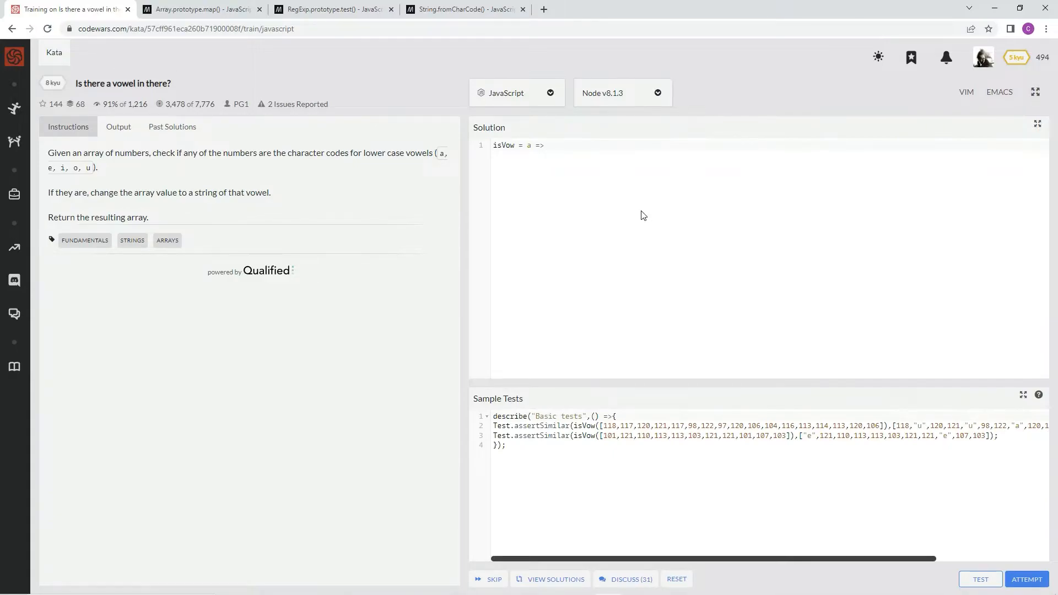
type("a.map()")
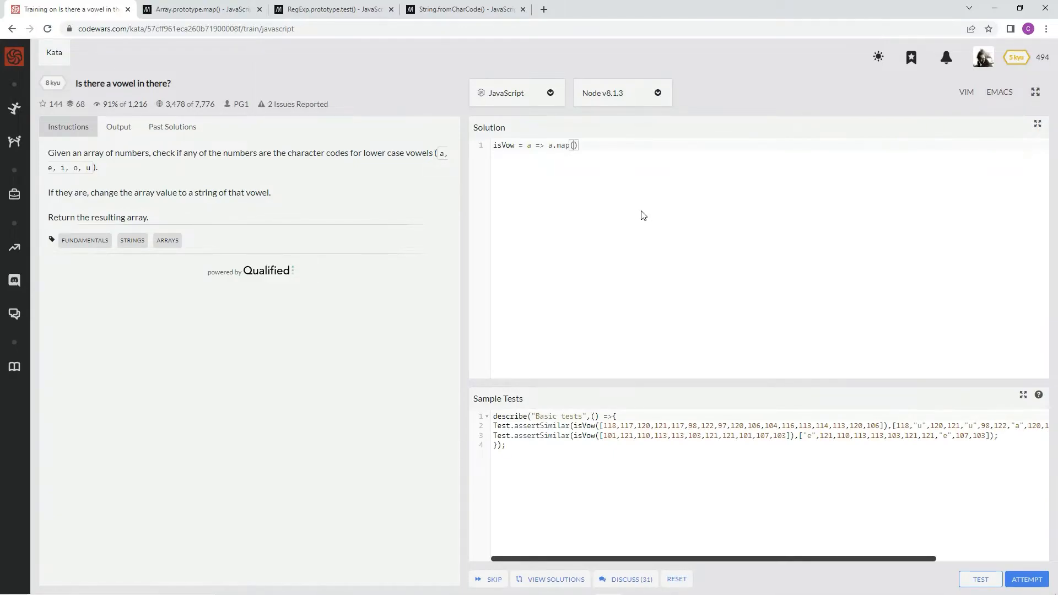
left_click(199, 9)
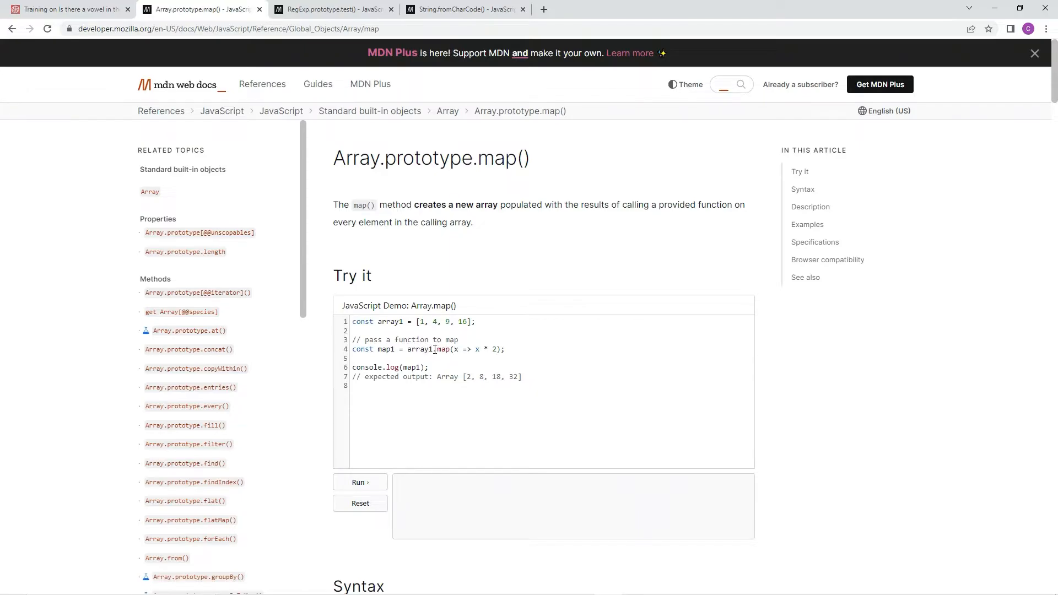
mouse_move(465, 350)
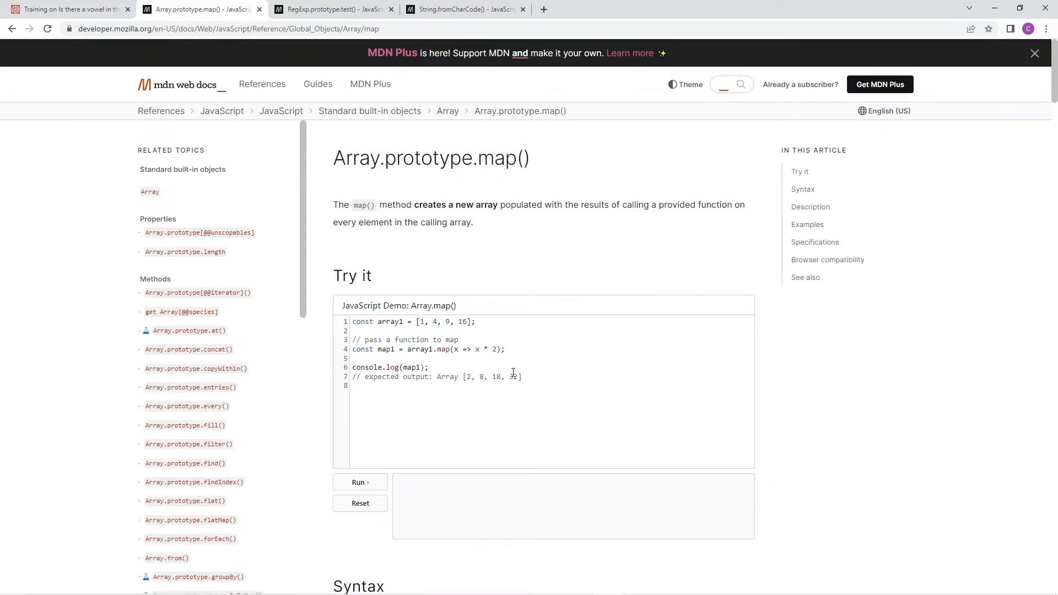
Step: Run and reset the MDN map demo, then start the callback x => inside map() on Codewars
left_click(359, 482)
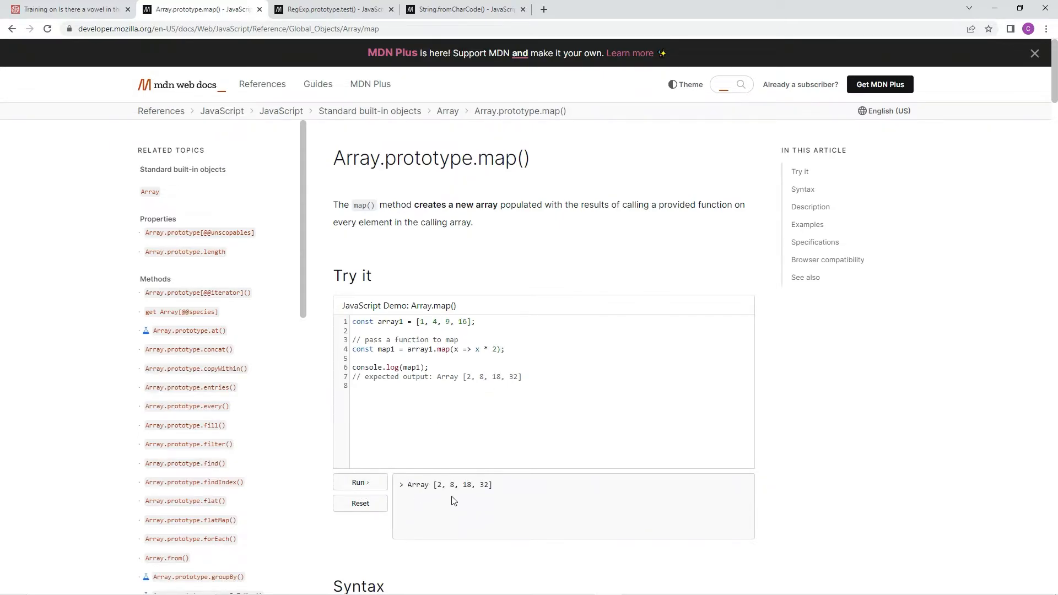
left_click(359, 503)
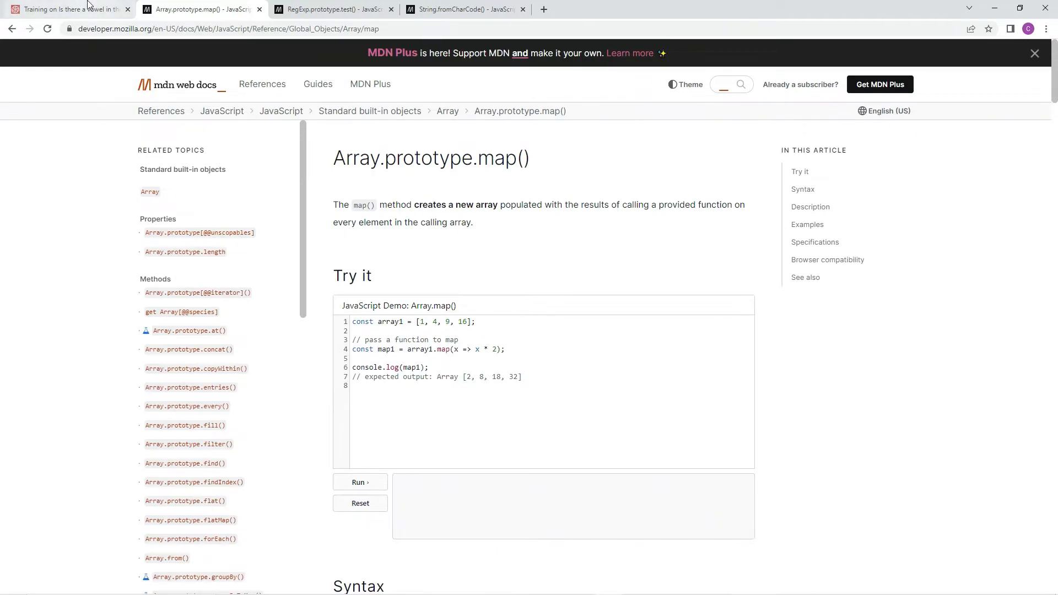
left_click(67, 9)
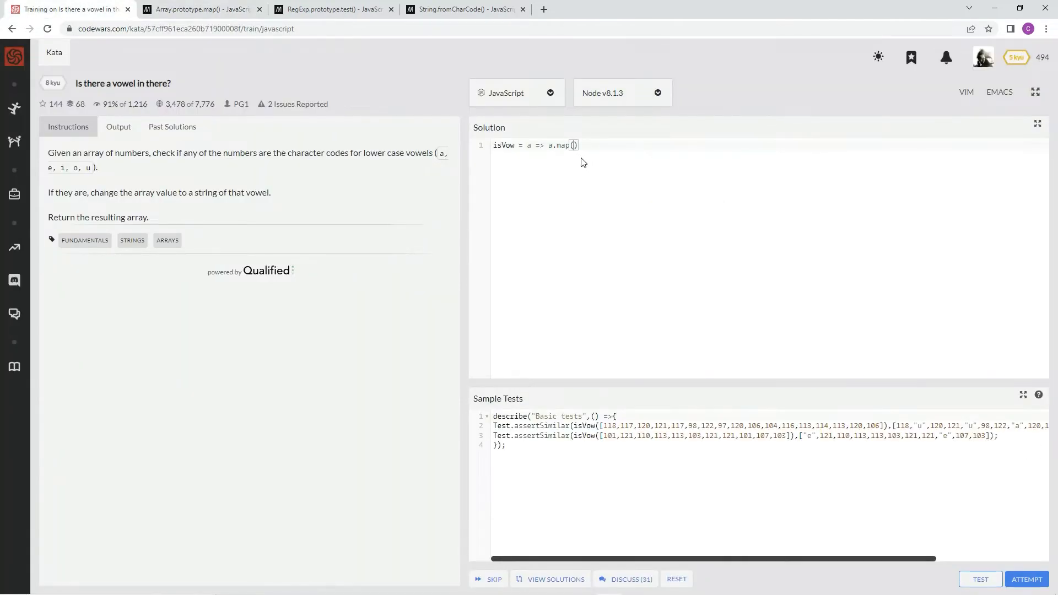
type("x =>")
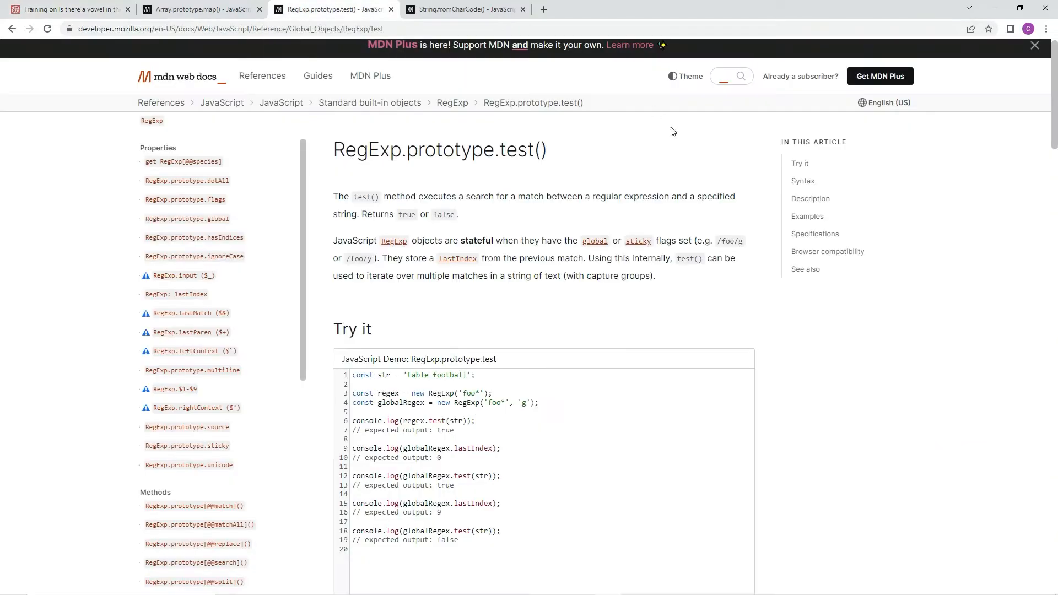
mouse_move(331, 208)
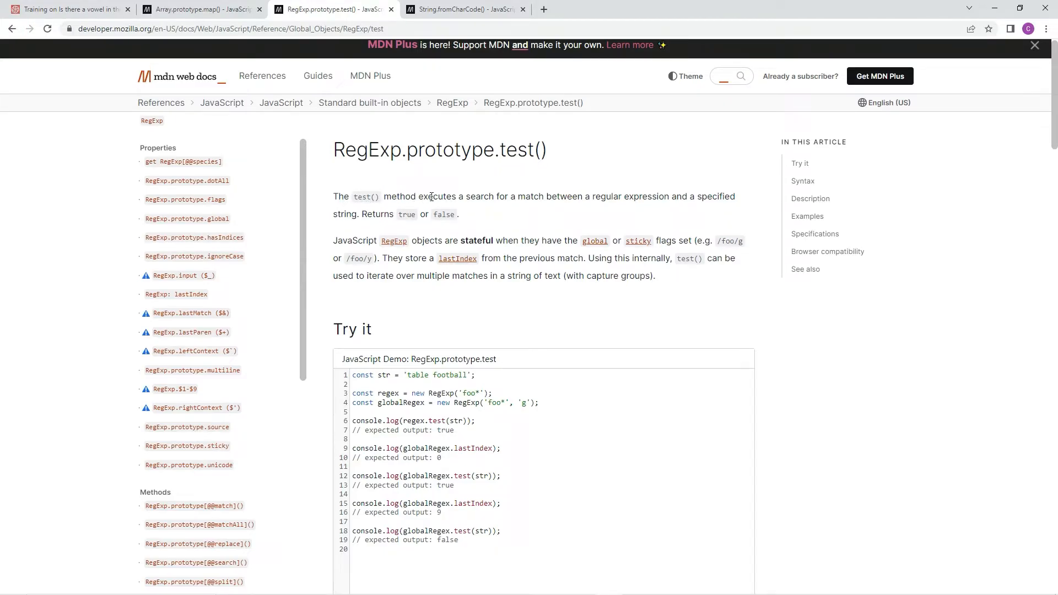
mouse_move(575, 196)
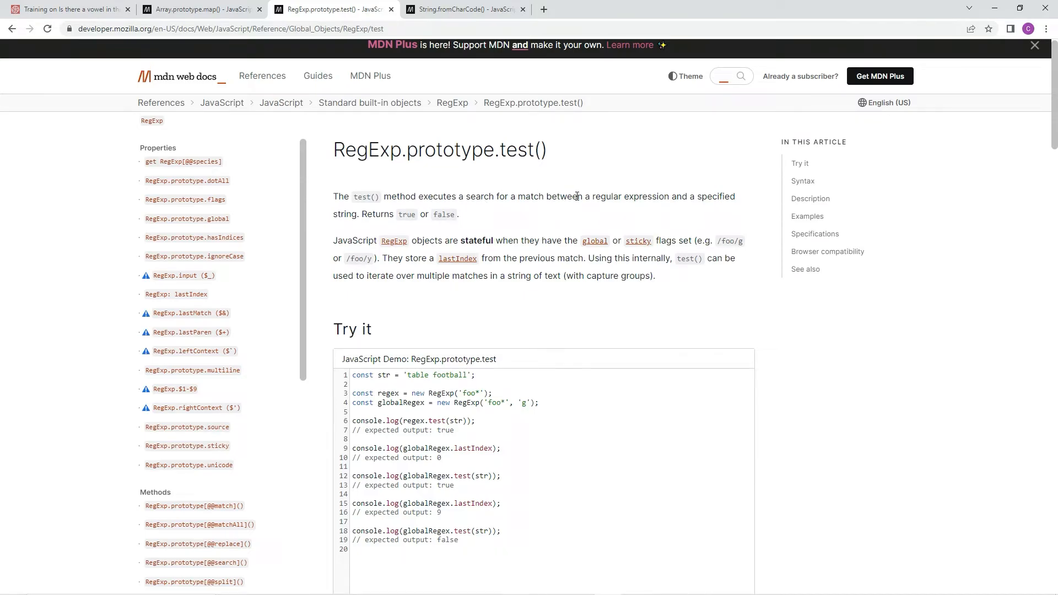
mouse_move(736, 177)
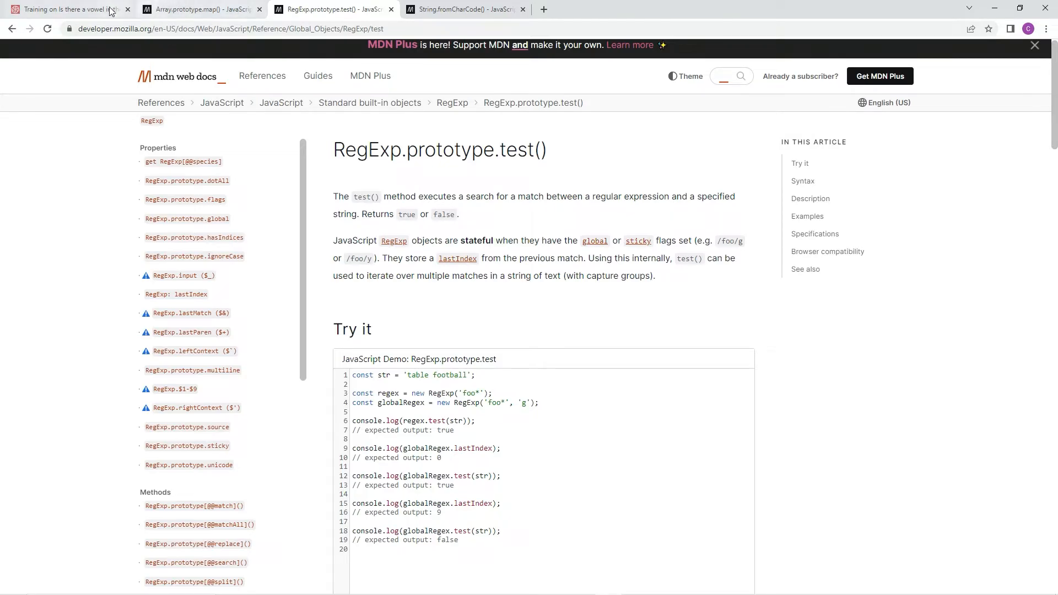
Step: Return from the RegExp.prototype.test() page to the kata solution
left_click(67, 9)
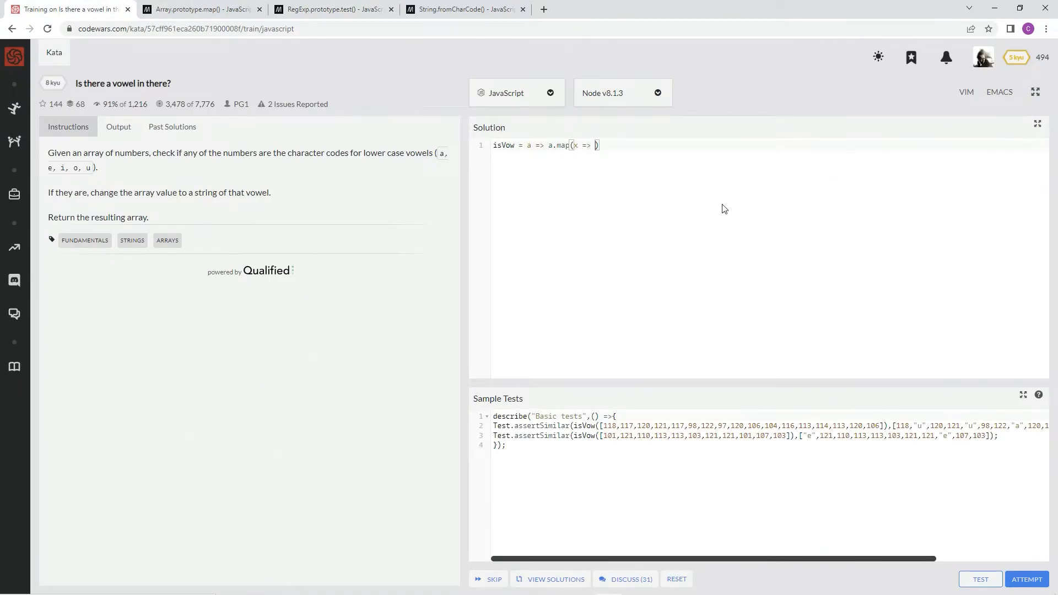
Step: Make the callback body /[aeiou]/.test() with the argument still empty
type("//")
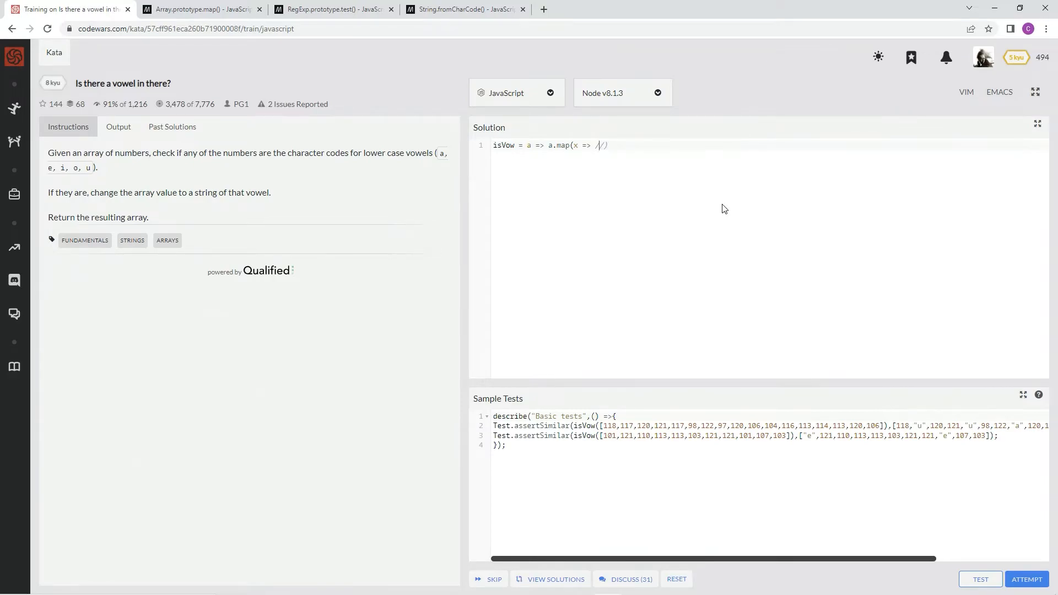
type("[]")
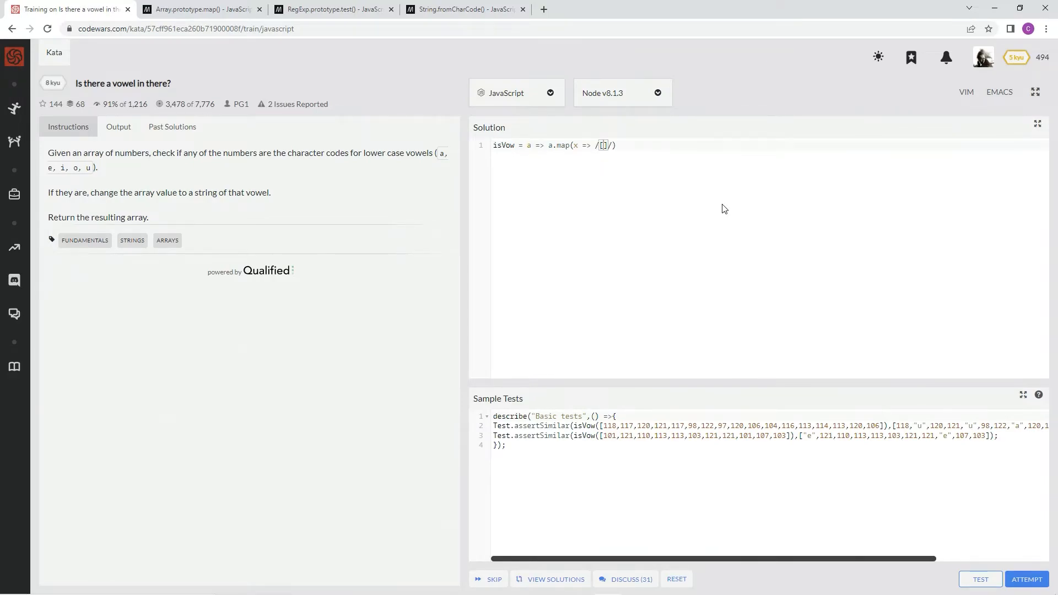
type("aeiou")
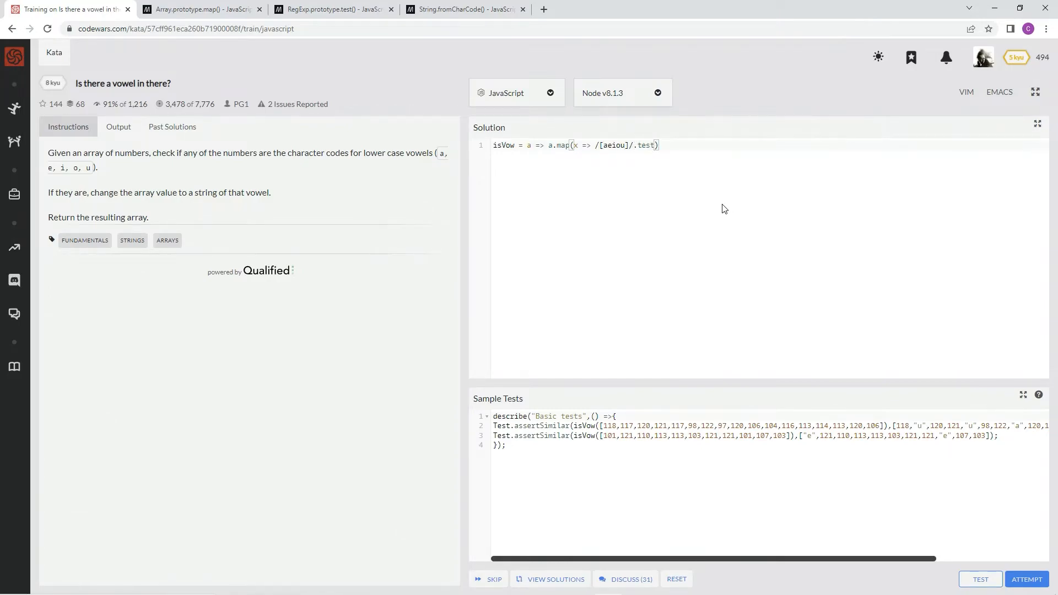
type("()")
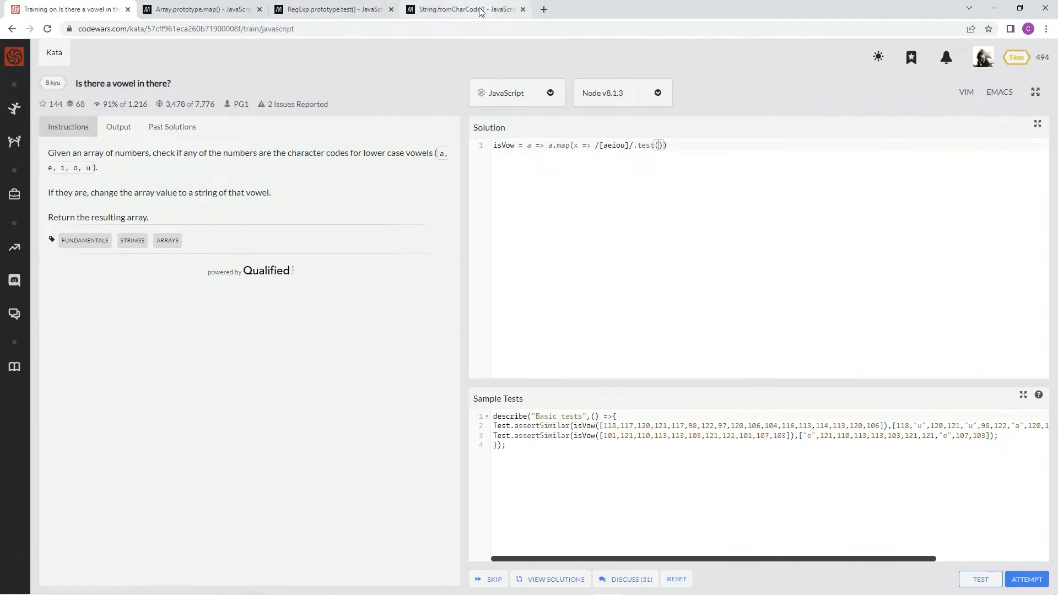
Step: Read MDN's String.fromCharCode() reference, then return to the kata editor
left_click(464, 9)
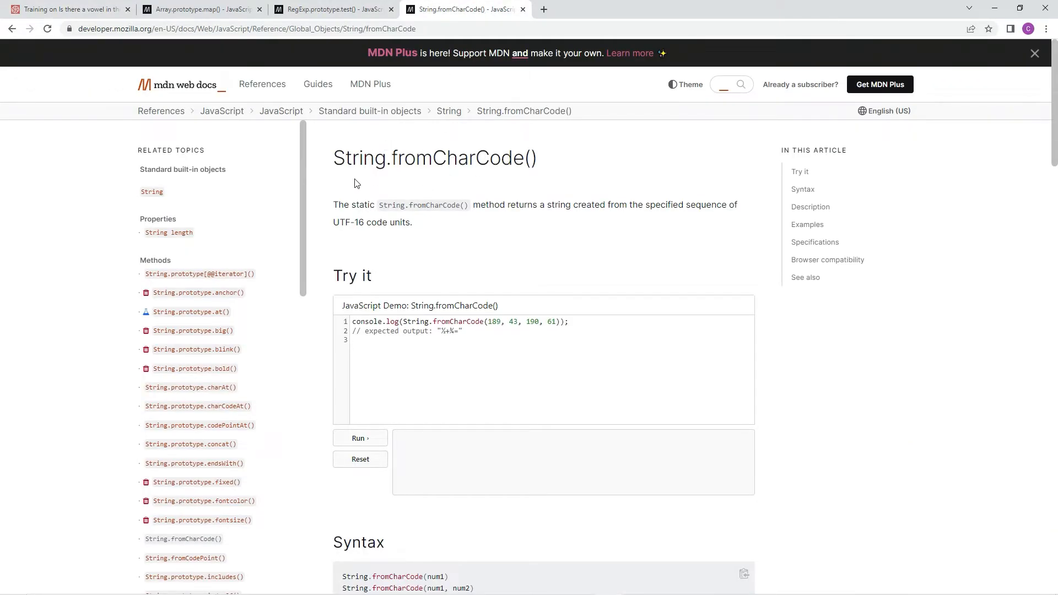
mouse_move(499, 217)
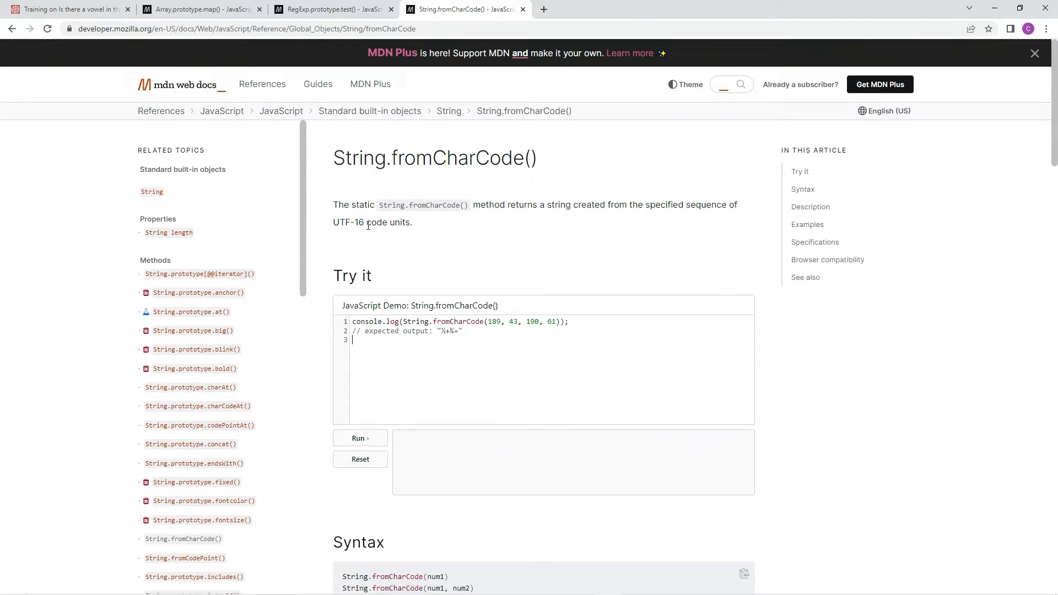
mouse_move(510, 317)
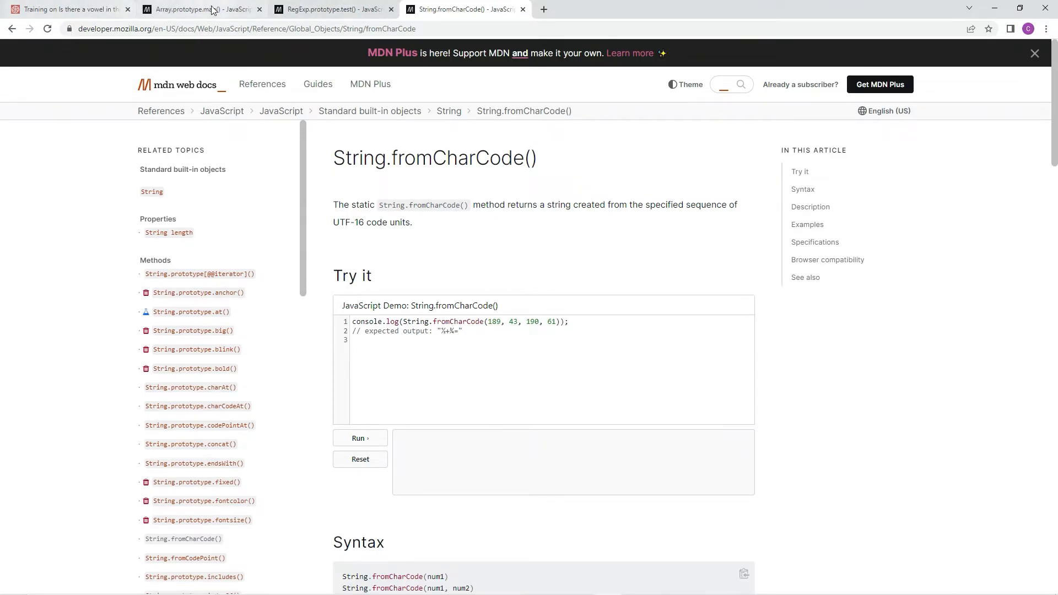
left_click(67, 9)
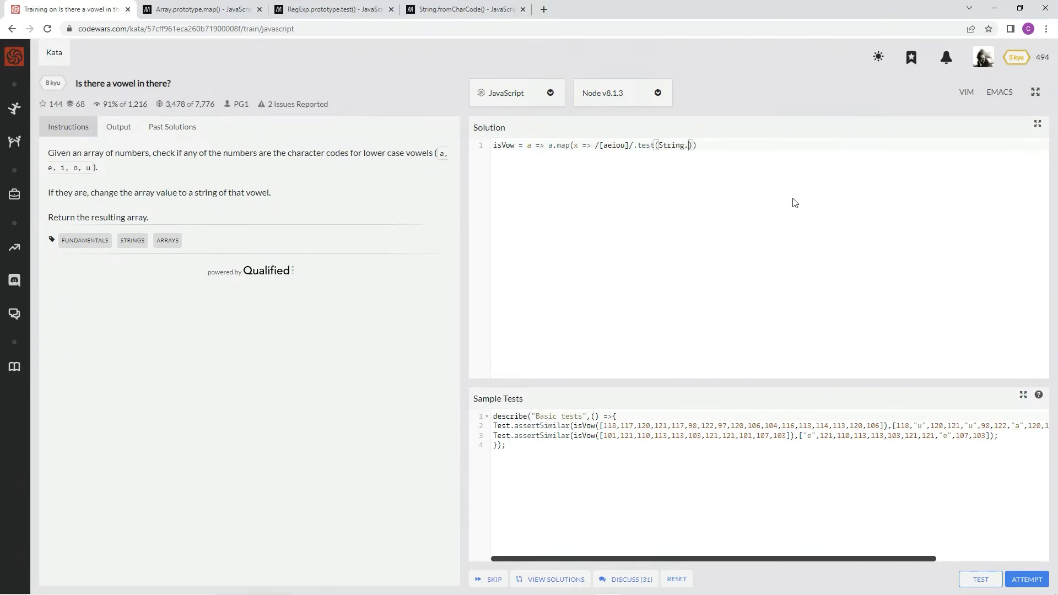
Step: Complete the line as /[aeiou]/.test(String.fromCharCode(x)) ? String.fromCharCode(x) : x
type("fromCharCode")
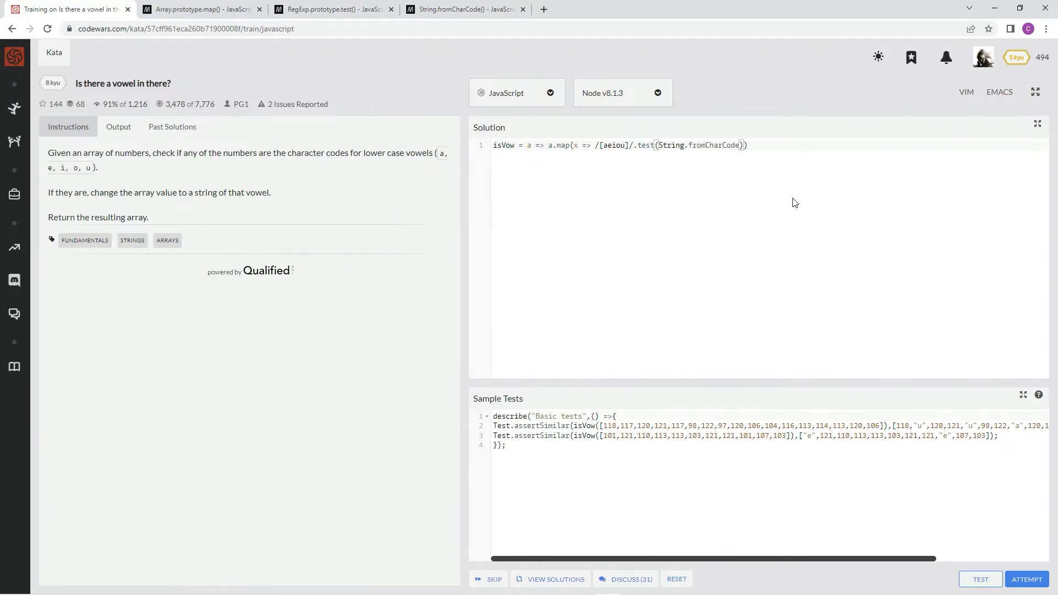
type("x")
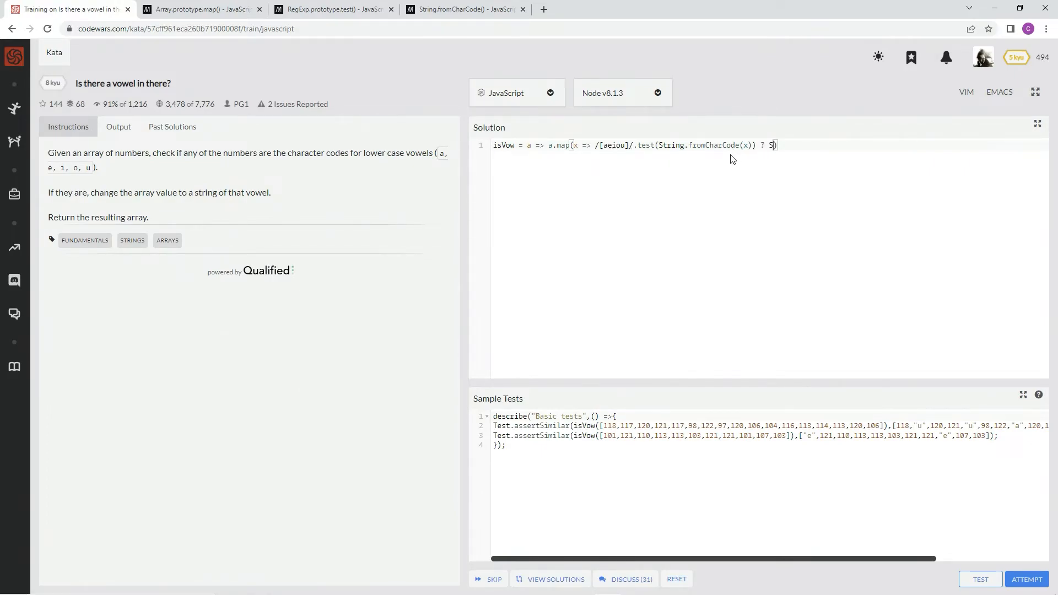
type("tring.from")
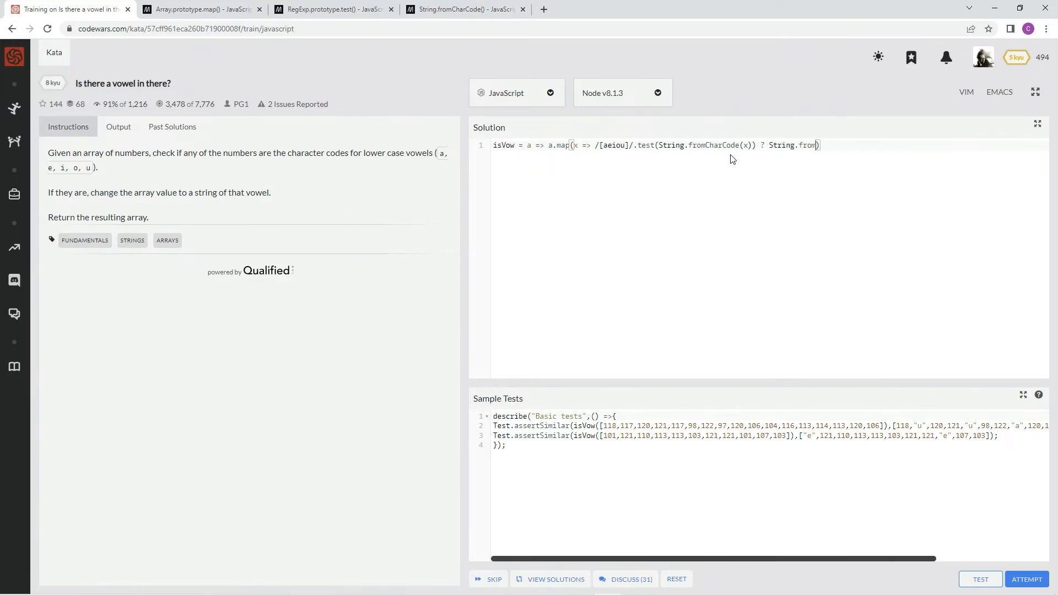
type("CharCOd")
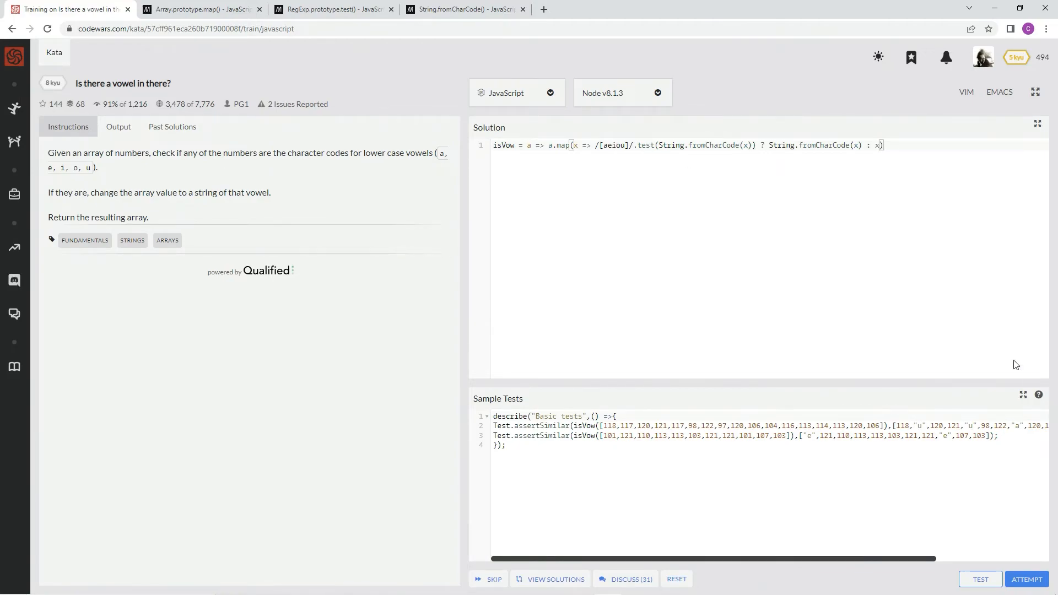
mouse_move(980, 579)
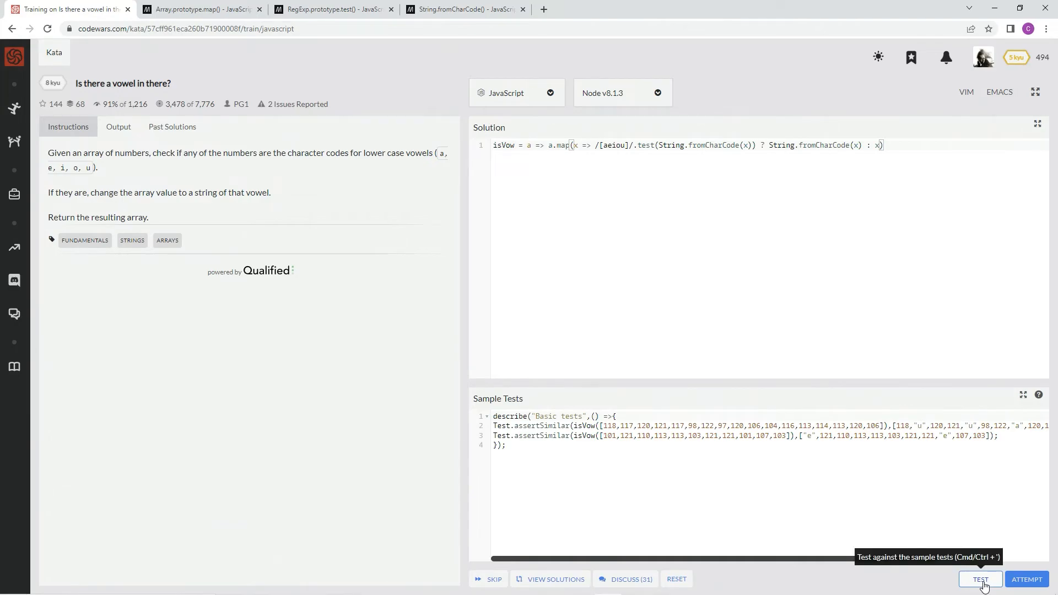
Step: Pass the sample tests and all 45 full tests, then submit the solution
left_click(980, 578)
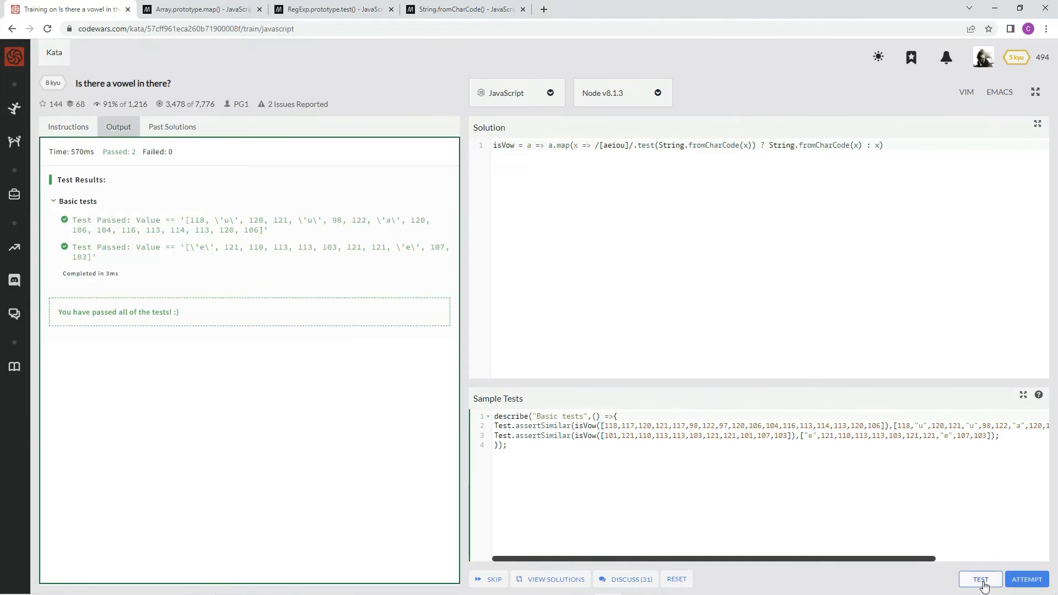
left_click(1026, 578)
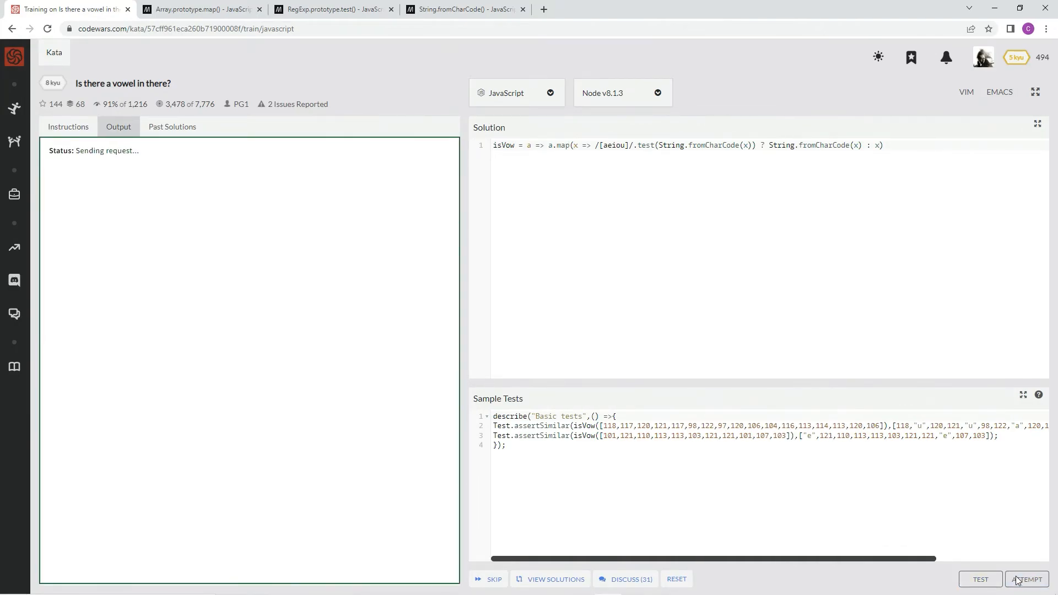
left_click(1026, 578)
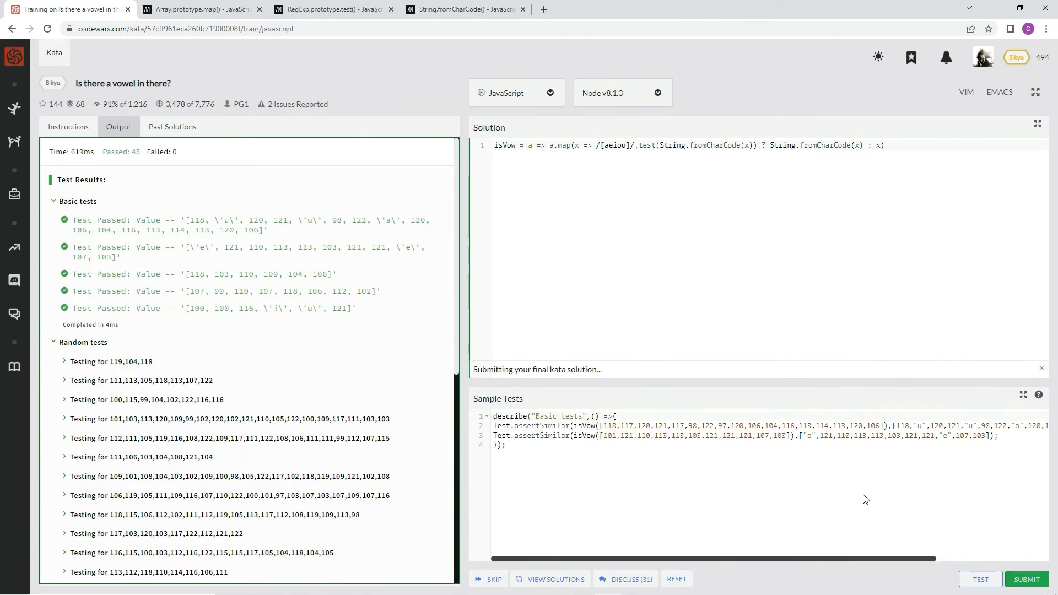
left_click(1026, 579)
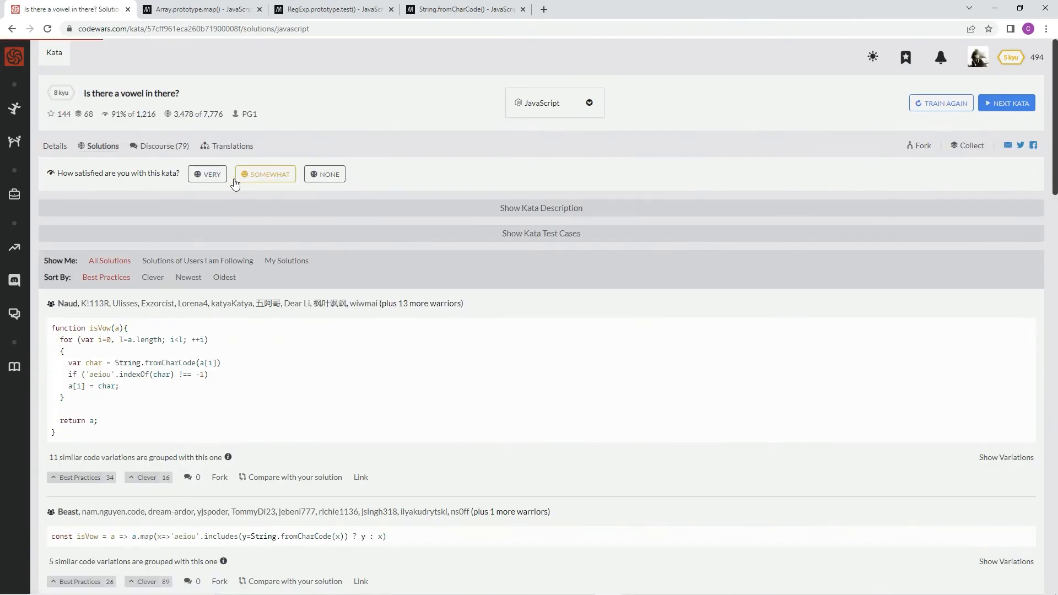
Step: Rate the kata, filter Solutions to My Solutions and give your own a Best Practices vote
left_click(207, 173)
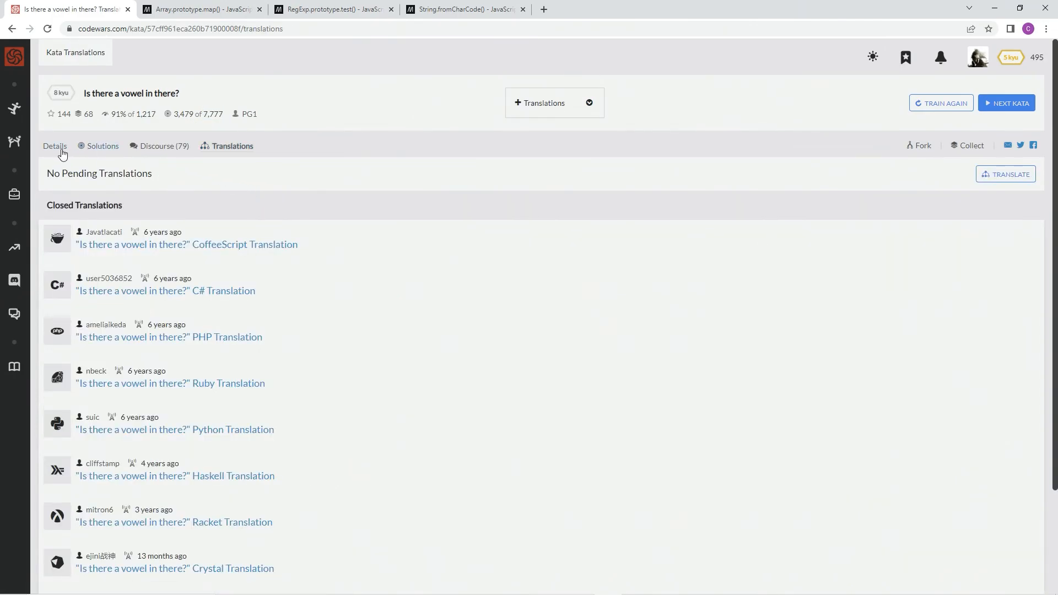
left_click(54, 145)
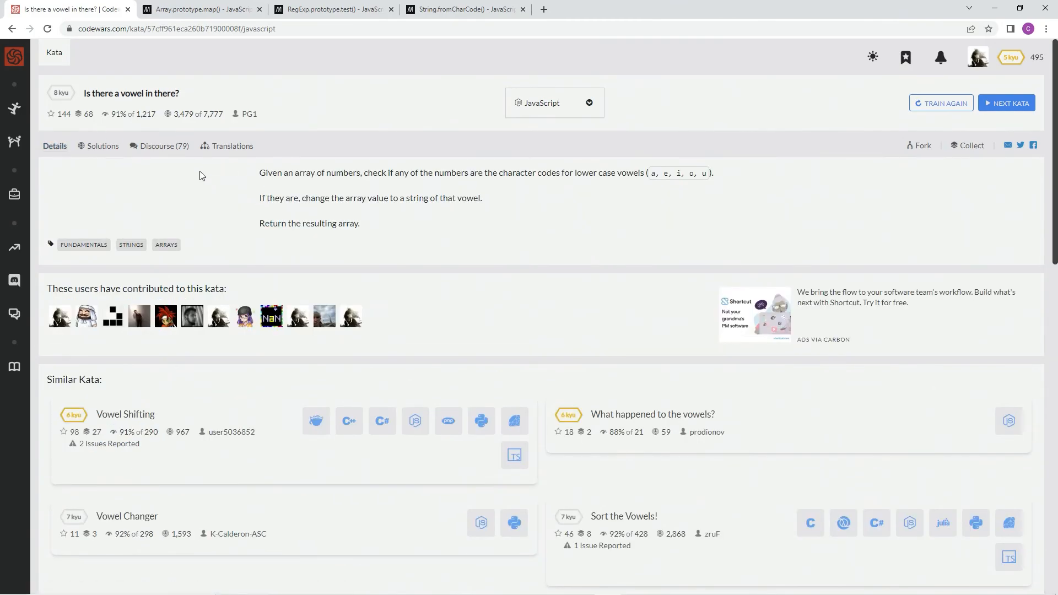
mouse_move(264, 115)
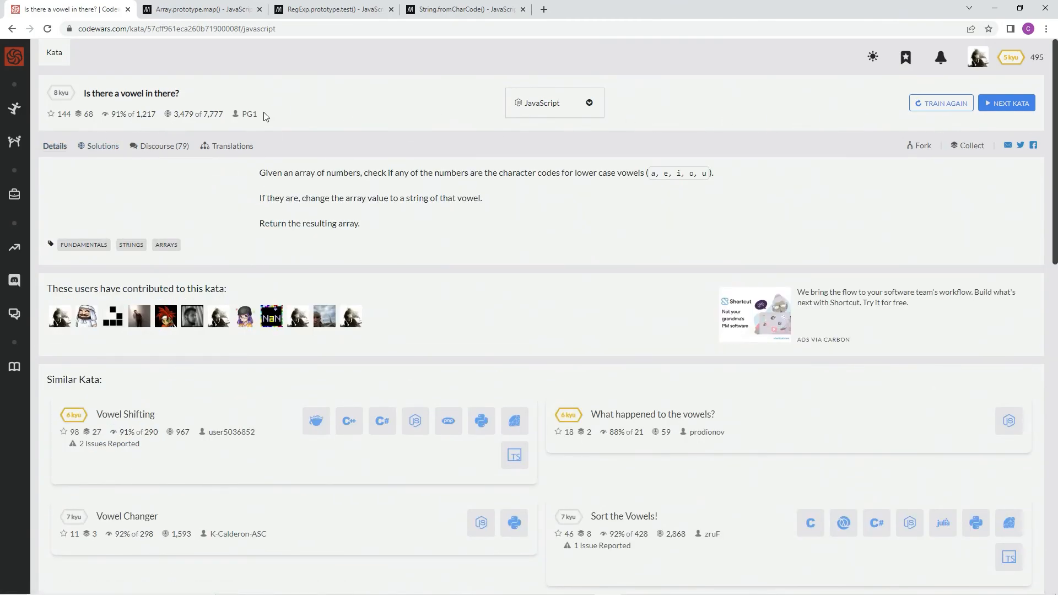
left_click(233, 145)
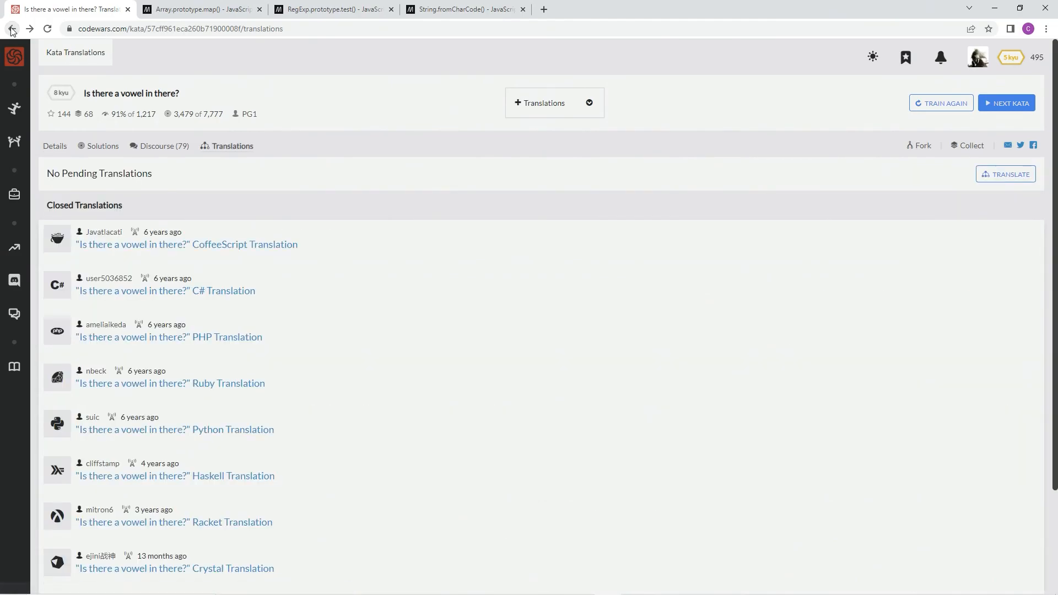
left_click(103, 145)
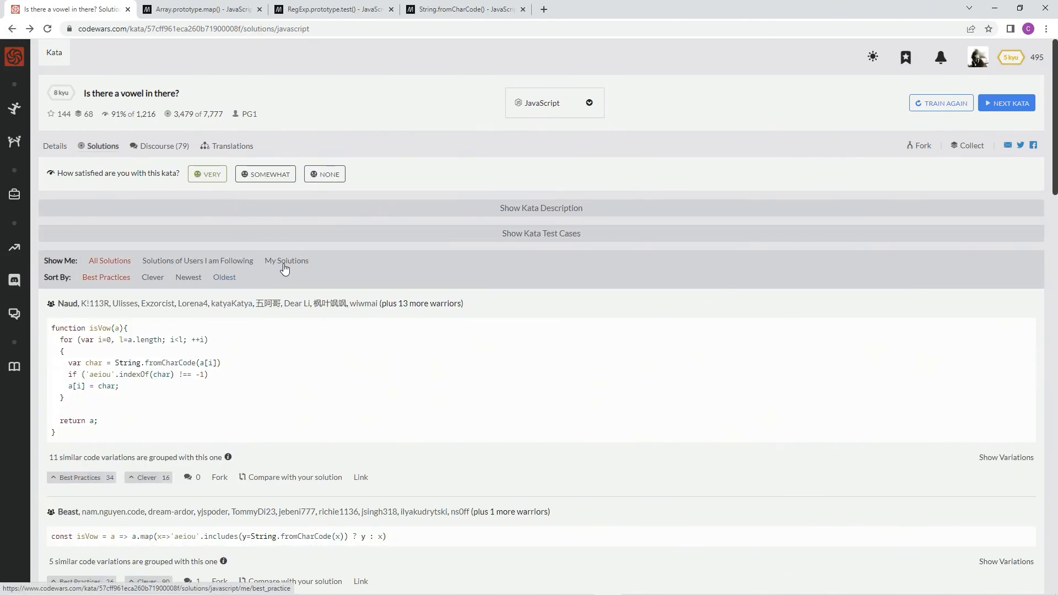
left_click(286, 260)
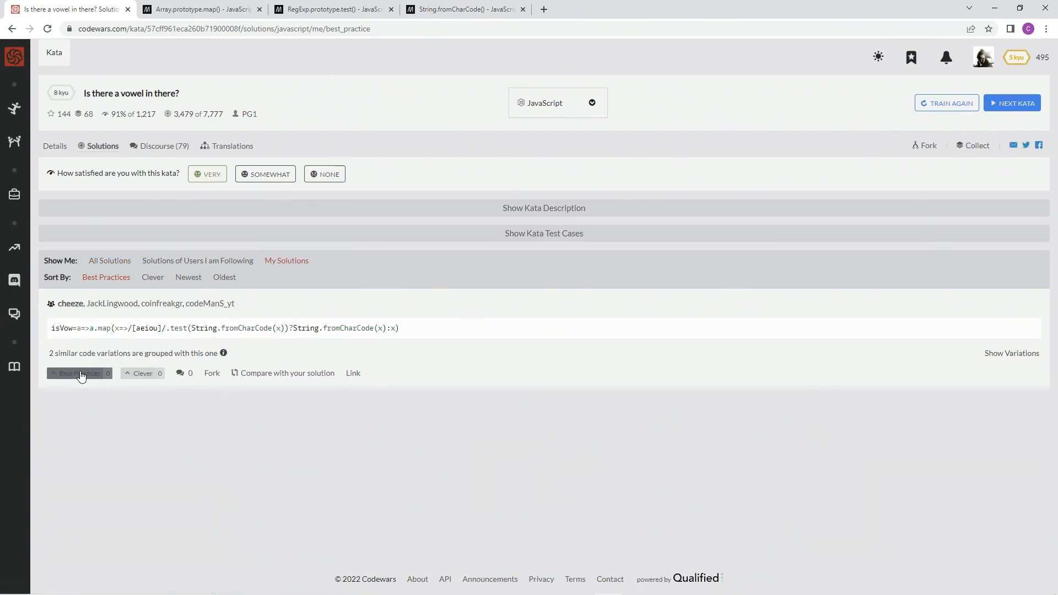
left_click(80, 374)
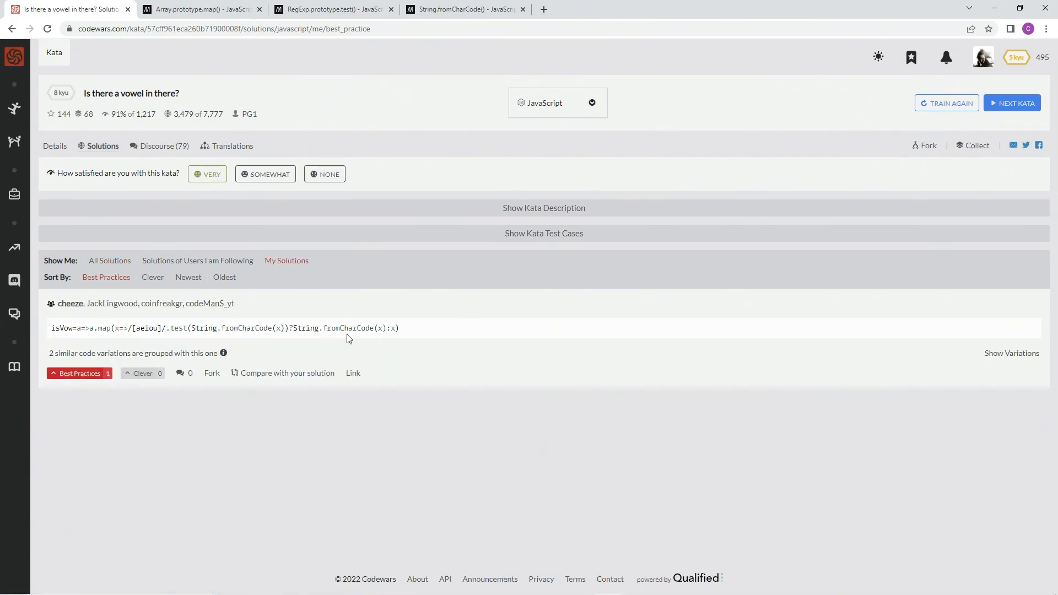